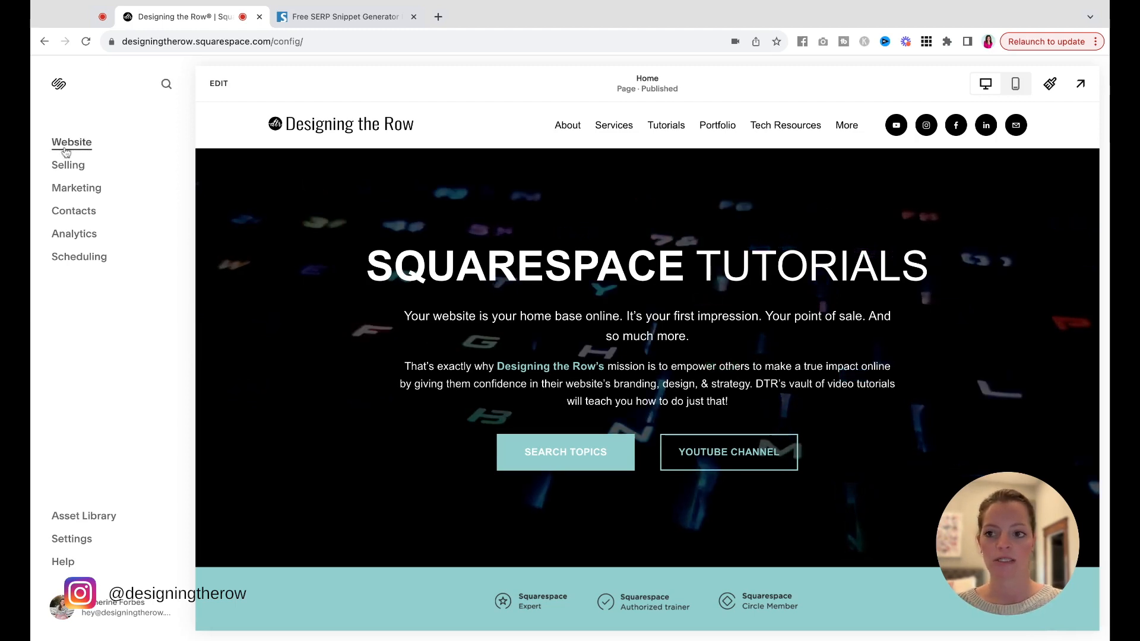
# Show all posts of the Tutorials blog from the Website pages sidebar.
pyautogui.click(71, 142)
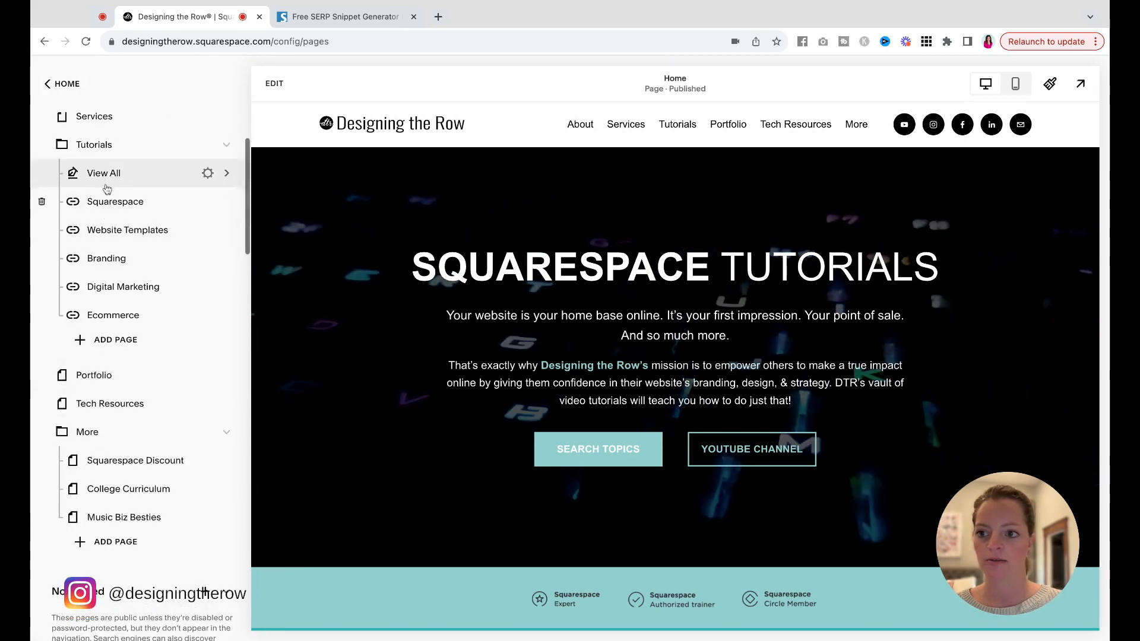
pyautogui.click(102, 173)
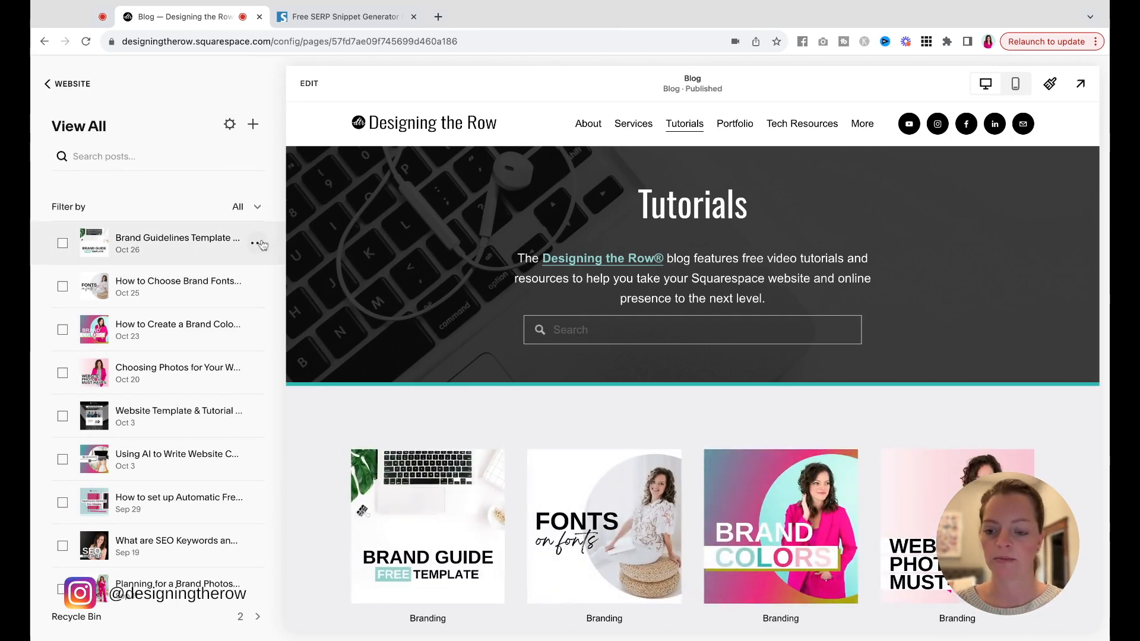
# Reach the SEO Description field in the Brand Guidelines Template post's settings.
pyautogui.click(260, 242)
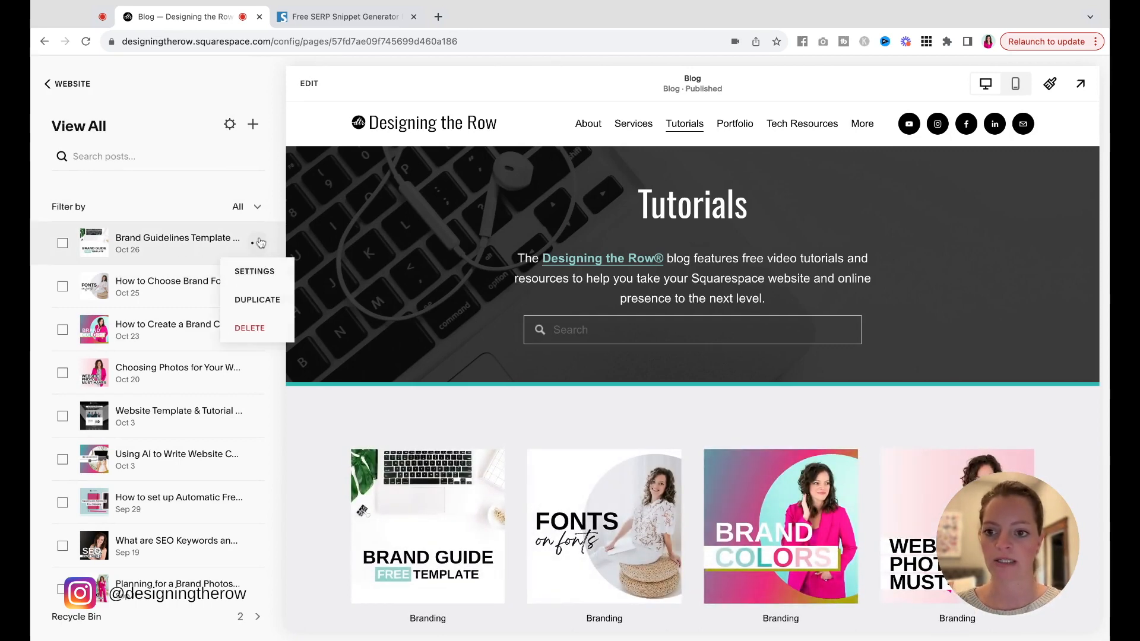
pyautogui.click(254, 270)
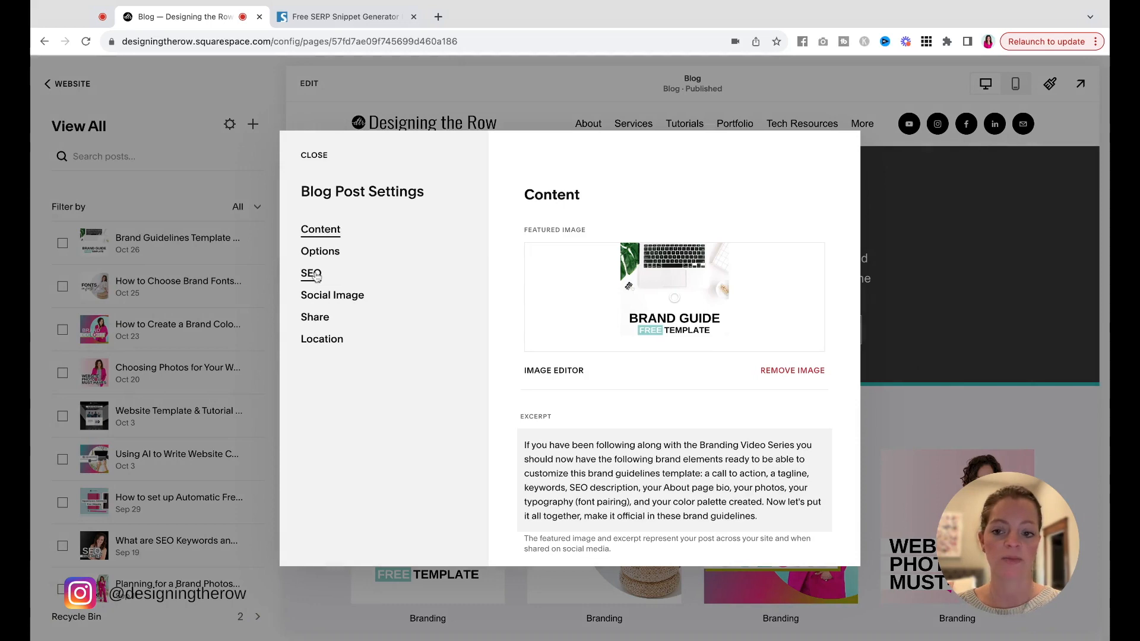
pyautogui.click(310, 273)
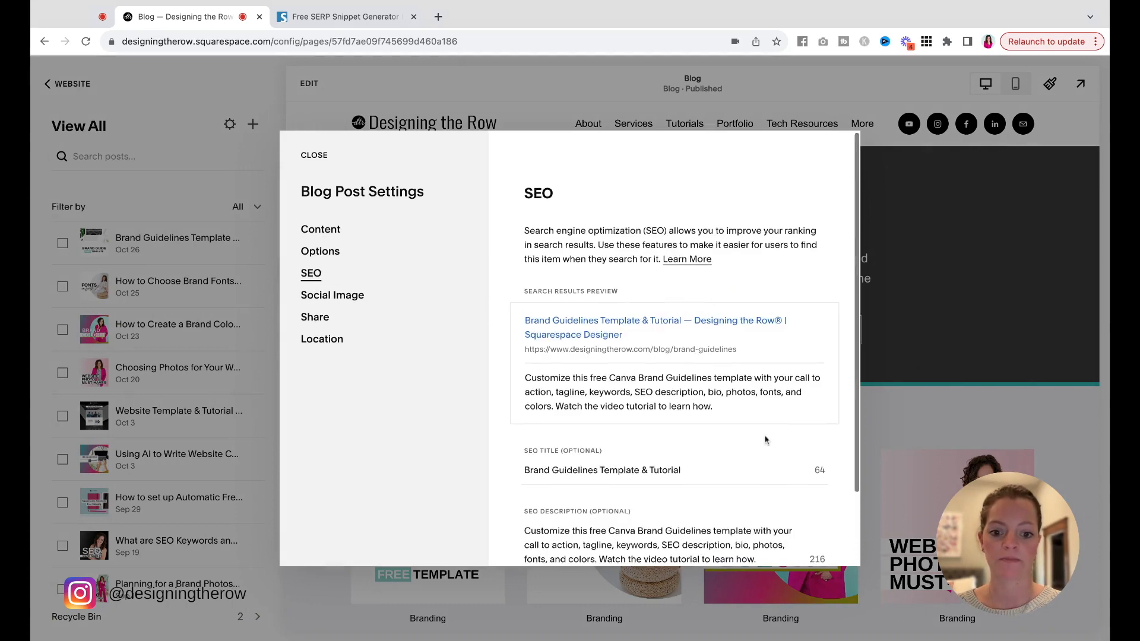
pyautogui.scroll(-3)
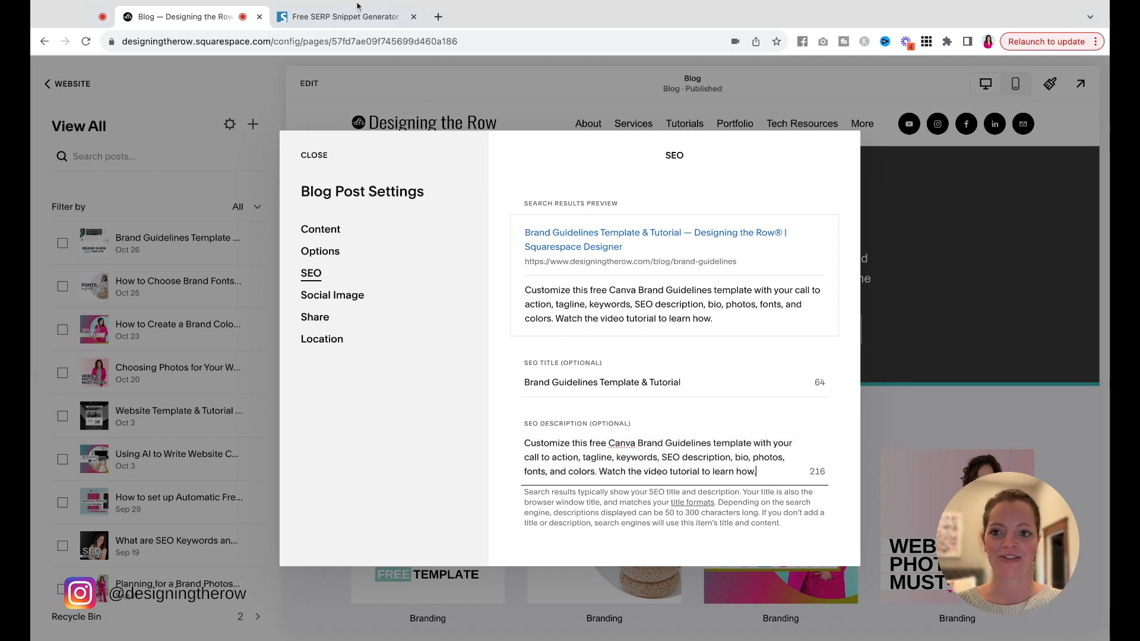
# Paste the description into Seobility and delete its final sentence 'Watch the video tutorial to learn how.'.
pyautogui.click(344, 15)
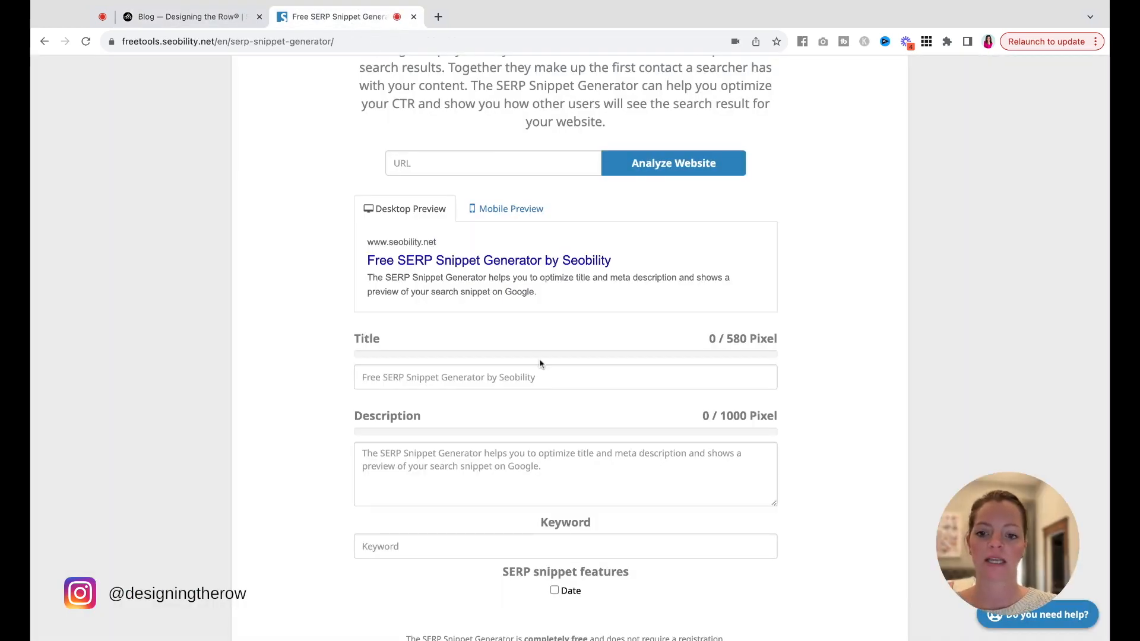
pyautogui.click(193, 16)
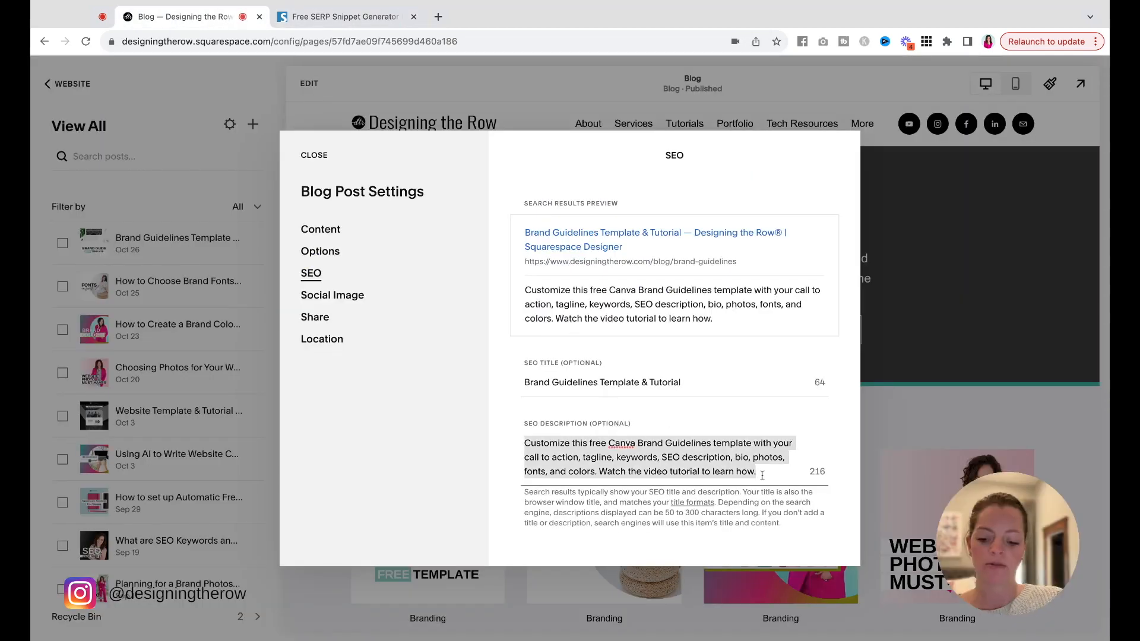
pyautogui.click(342, 16)
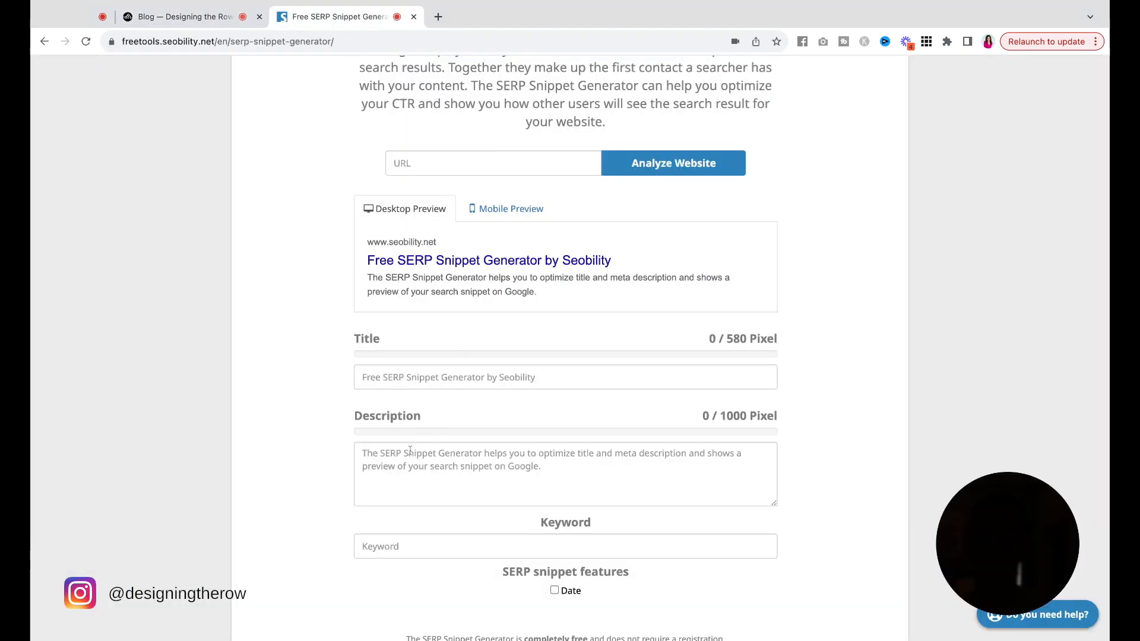
pyautogui.write('Customize this free Canva Brand Guidelines template with your call to action, tagline, keywords, SEO description, bio, photos, fonts, and colors. Watch the video tutorial to learn how.')
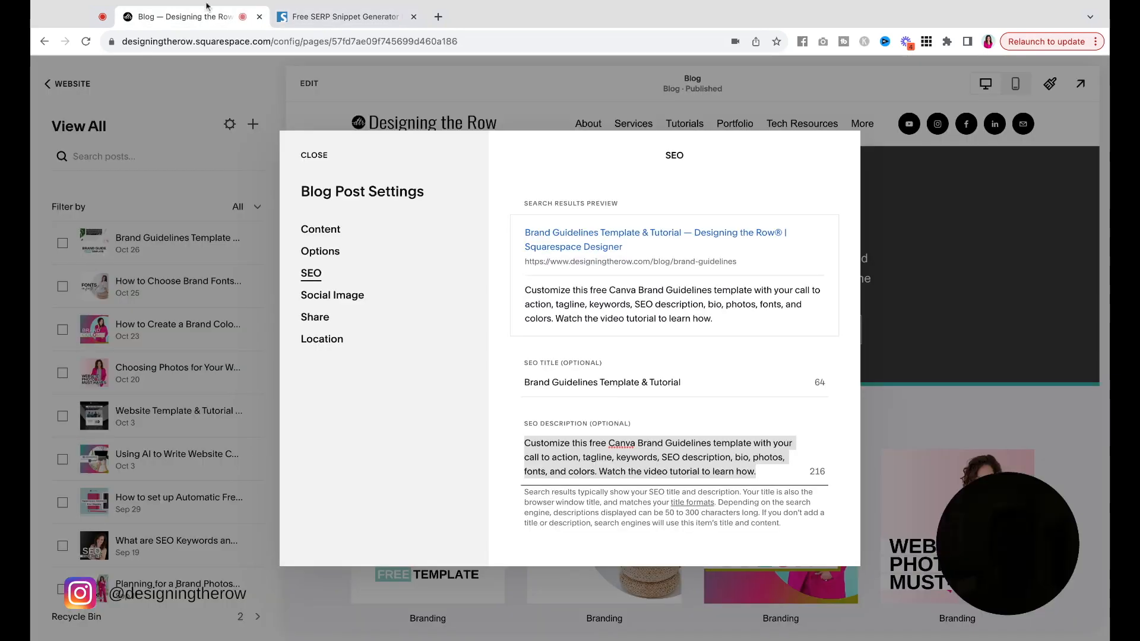
pyautogui.click(342, 15)
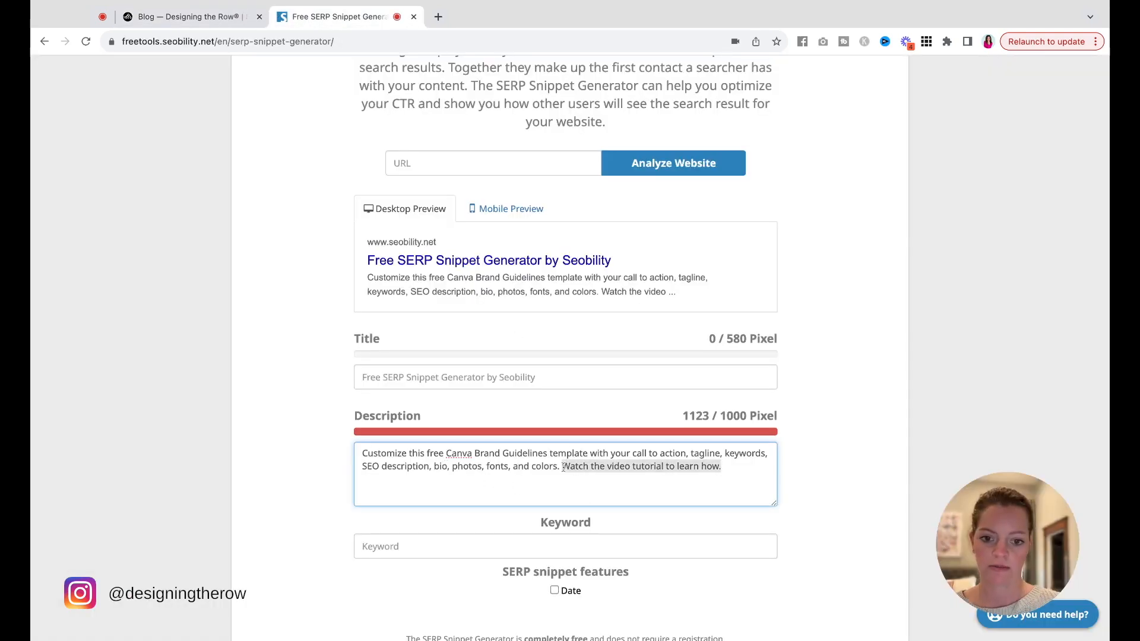
pyautogui.press('Delete')
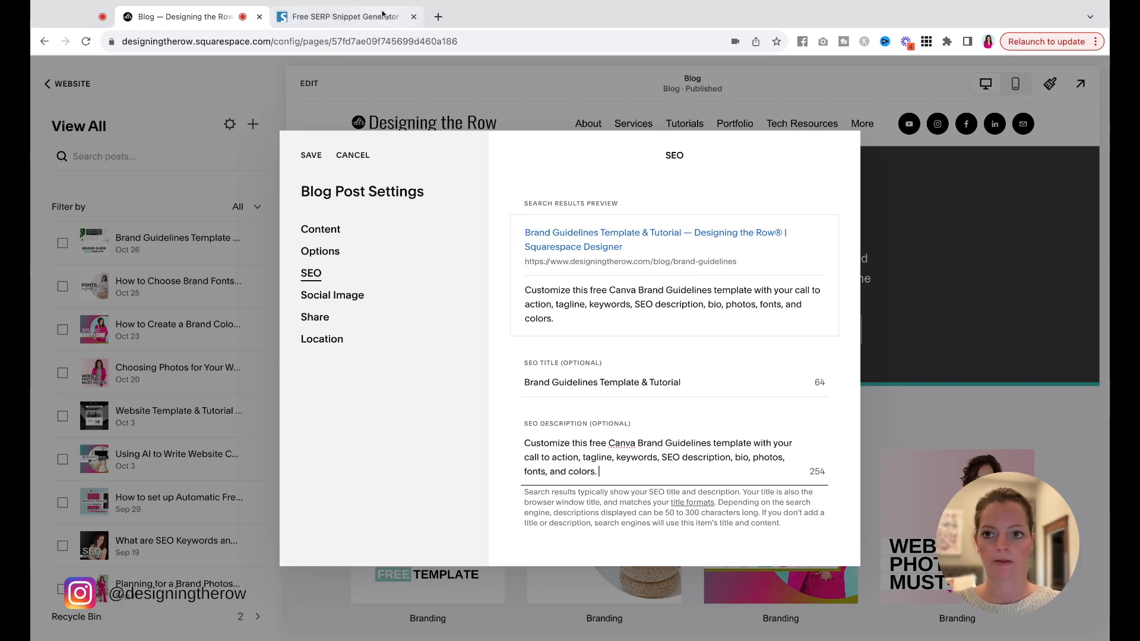
# End the description with 'Watch video →' and save it in the post's SEO settings.
pyautogui.click(339, 16)
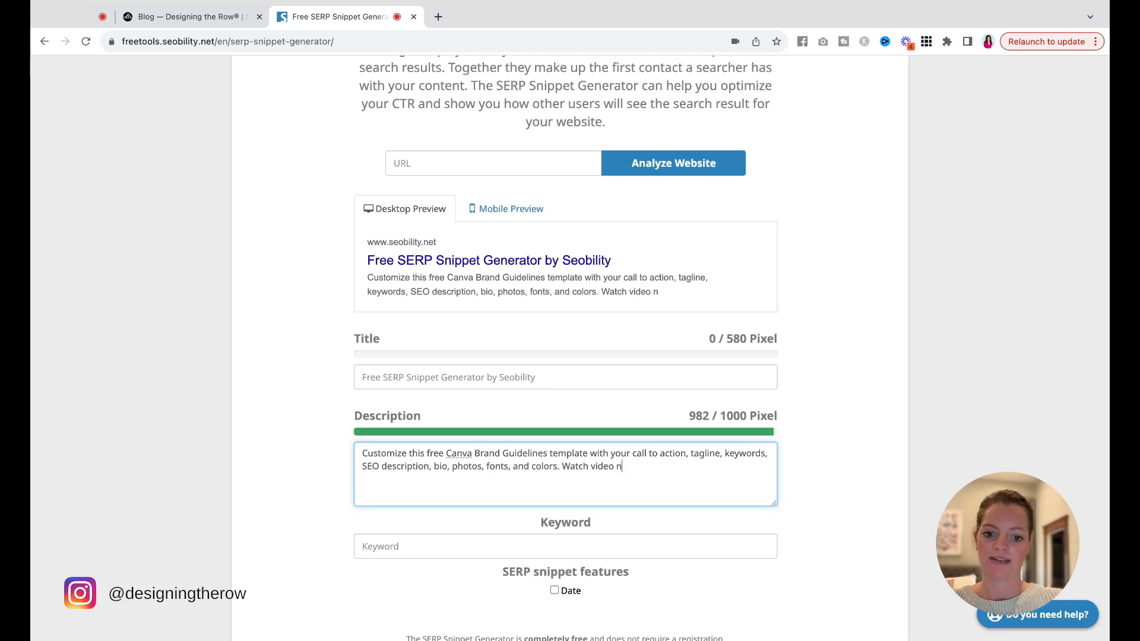
pyautogui.press('Backspace')
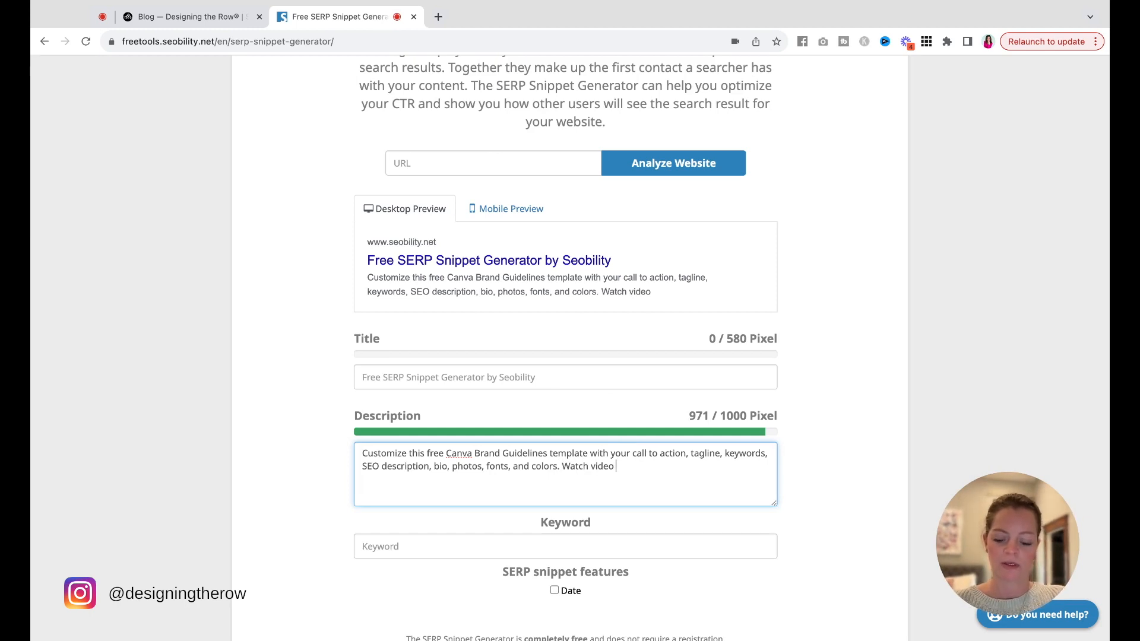
pyautogui.moveTo(672, 471)
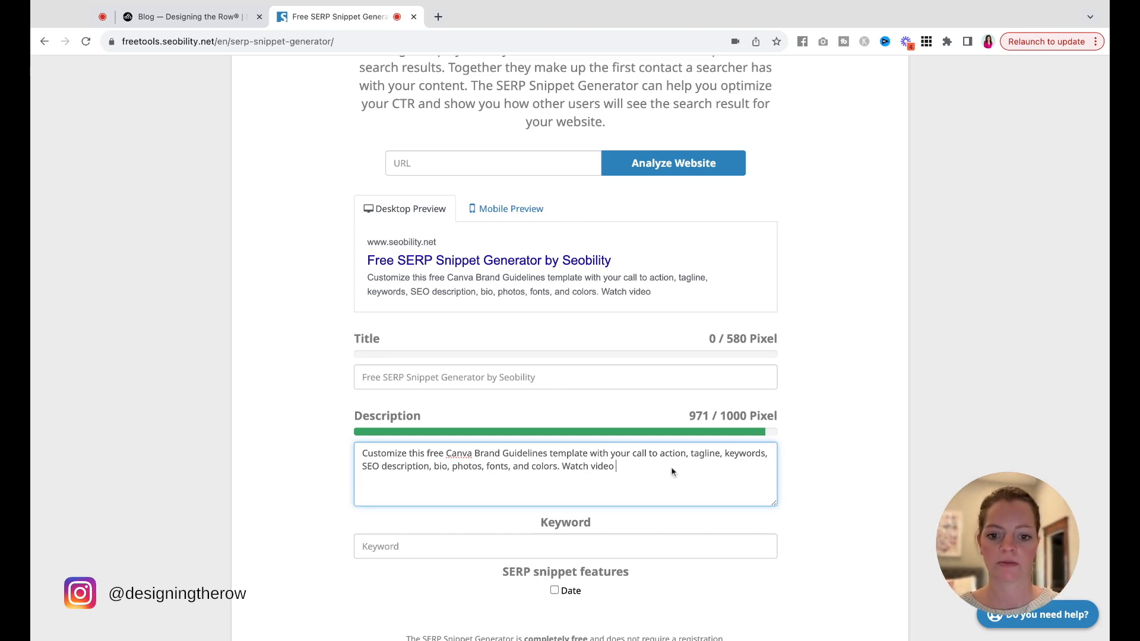
pyautogui.write('→')
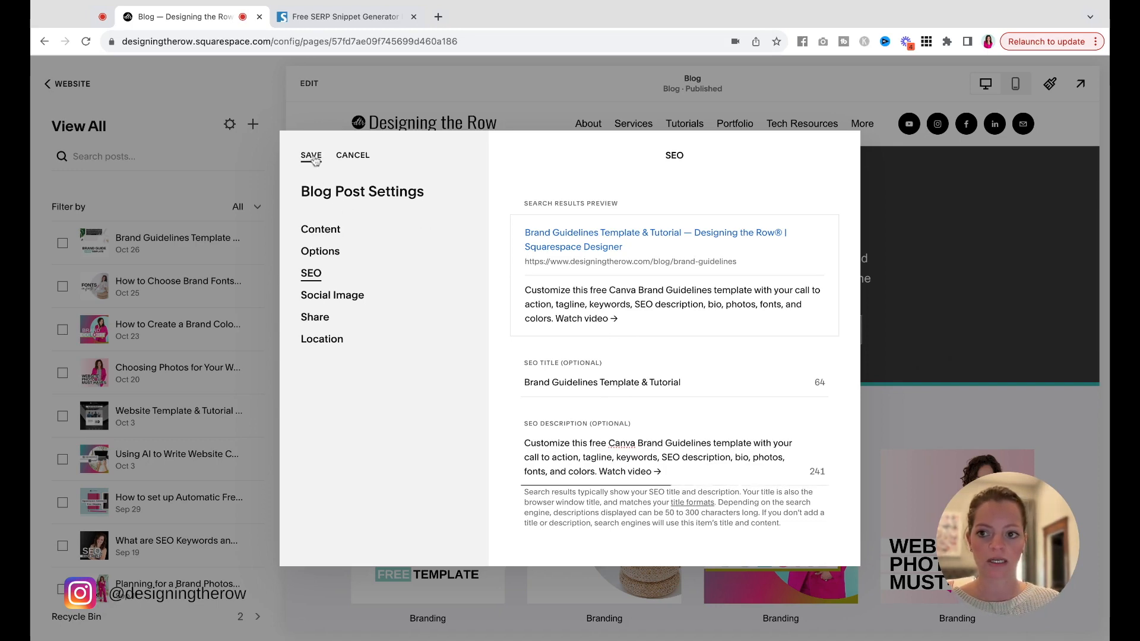
pyautogui.click(310, 155)
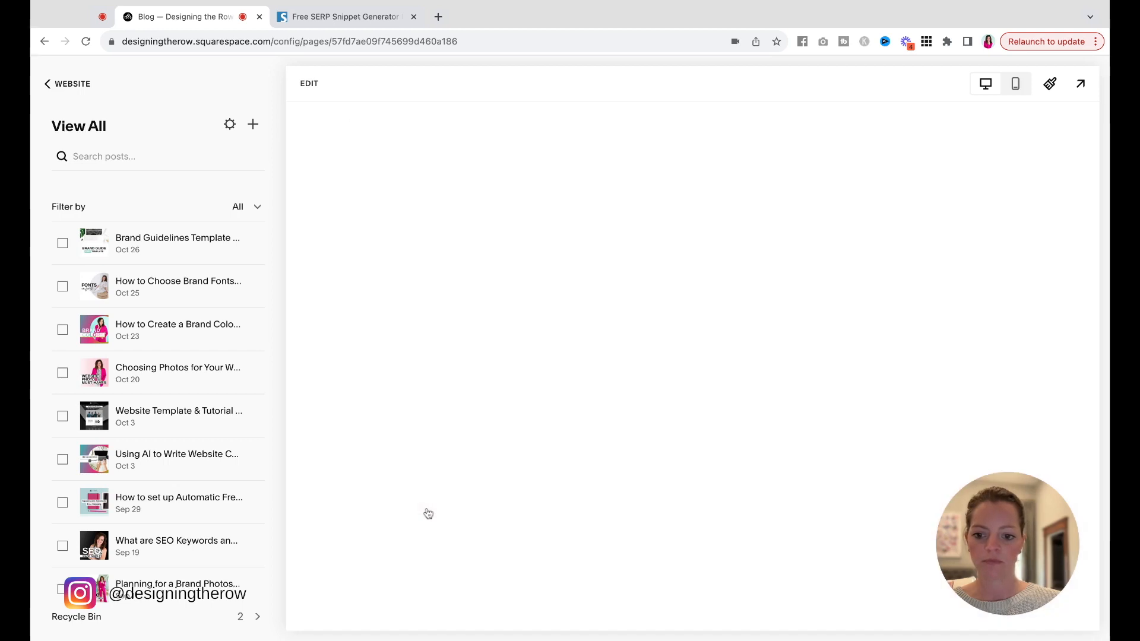
# Load the Brand Guidelines Template & Tutorial post in the preview.
pyautogui.click(177, 238)
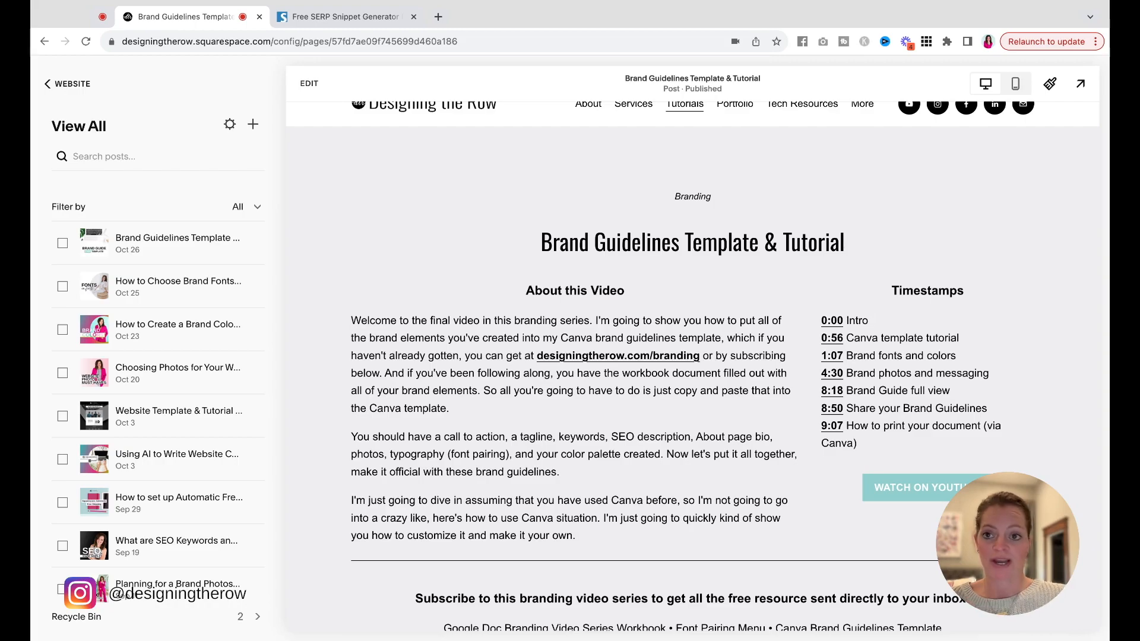
pyautogui.scroll(-3)
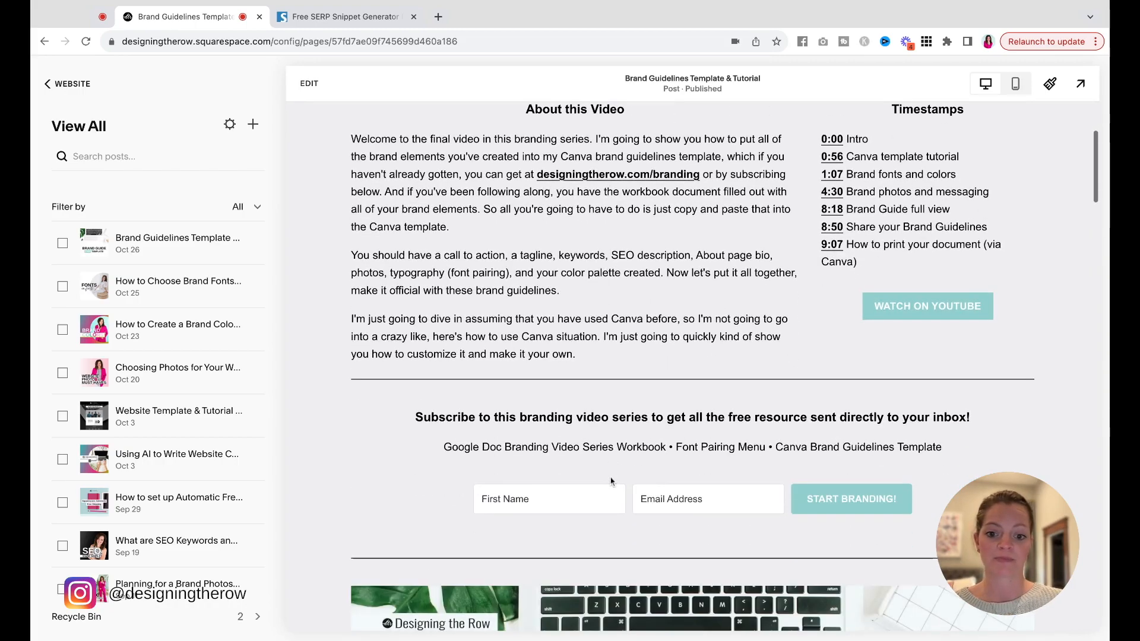
pyautogui.scroll(-3)
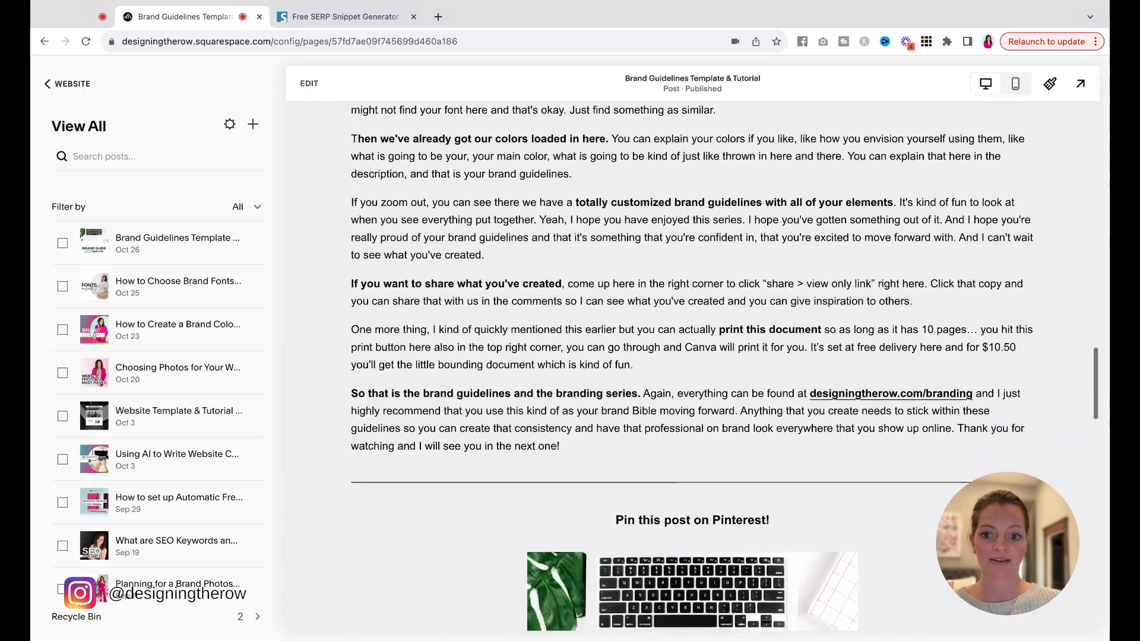
pyautogui.scroll(-3)
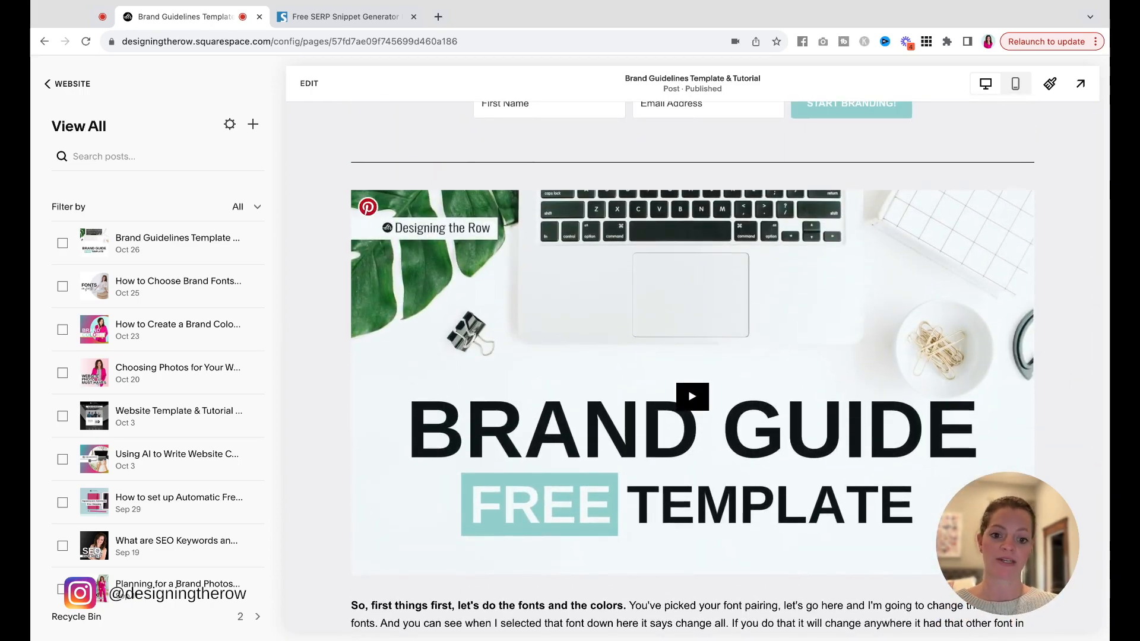
pyautogui.scroll(-3)
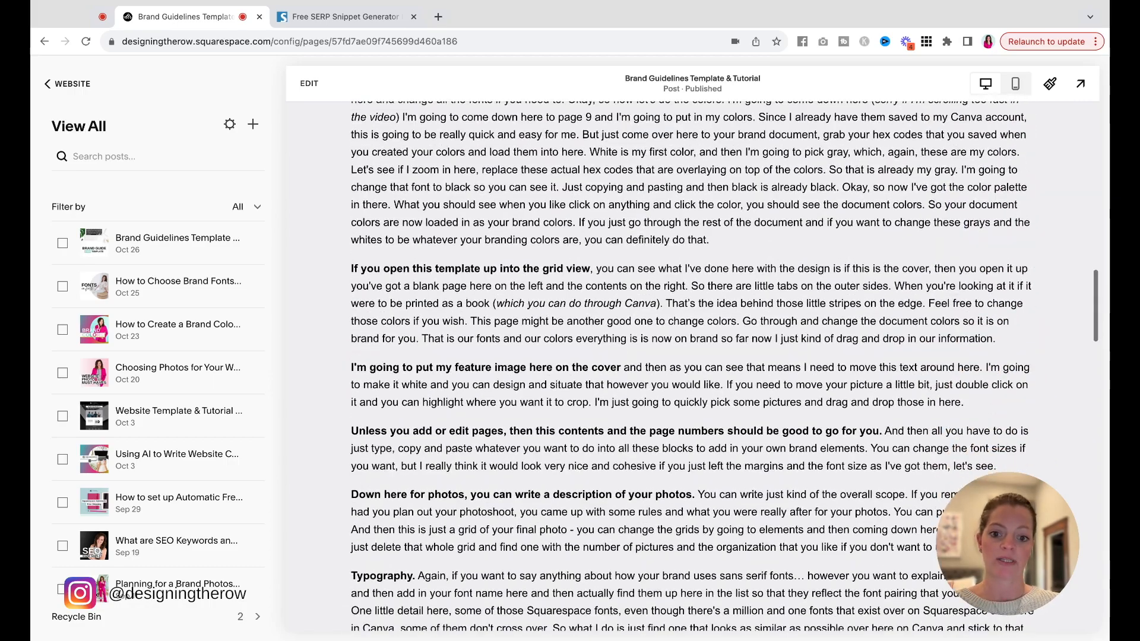
pyautogui.scroll(-3)
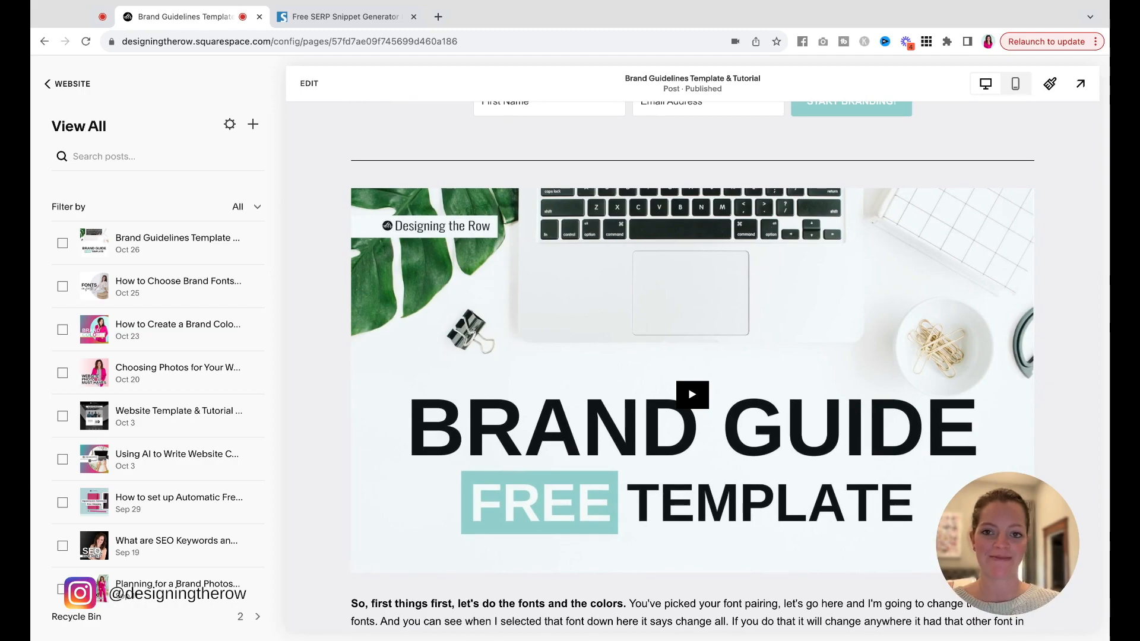
pyautogui.scroll(-3)
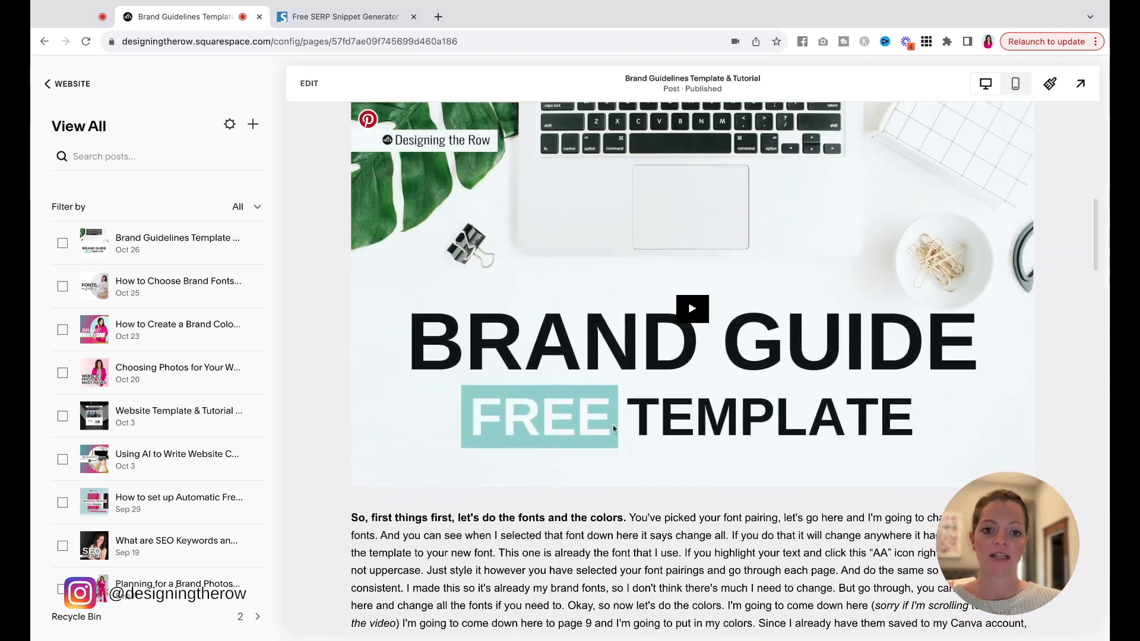
pyautogui.scroll(-3)
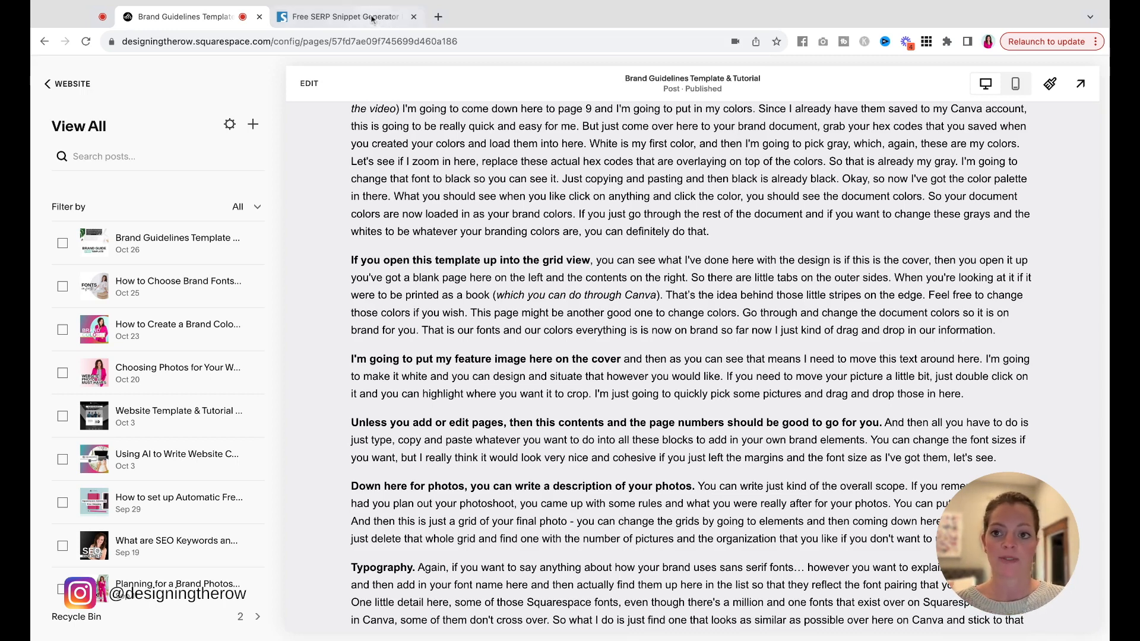
pyautogui.click(342, 16)
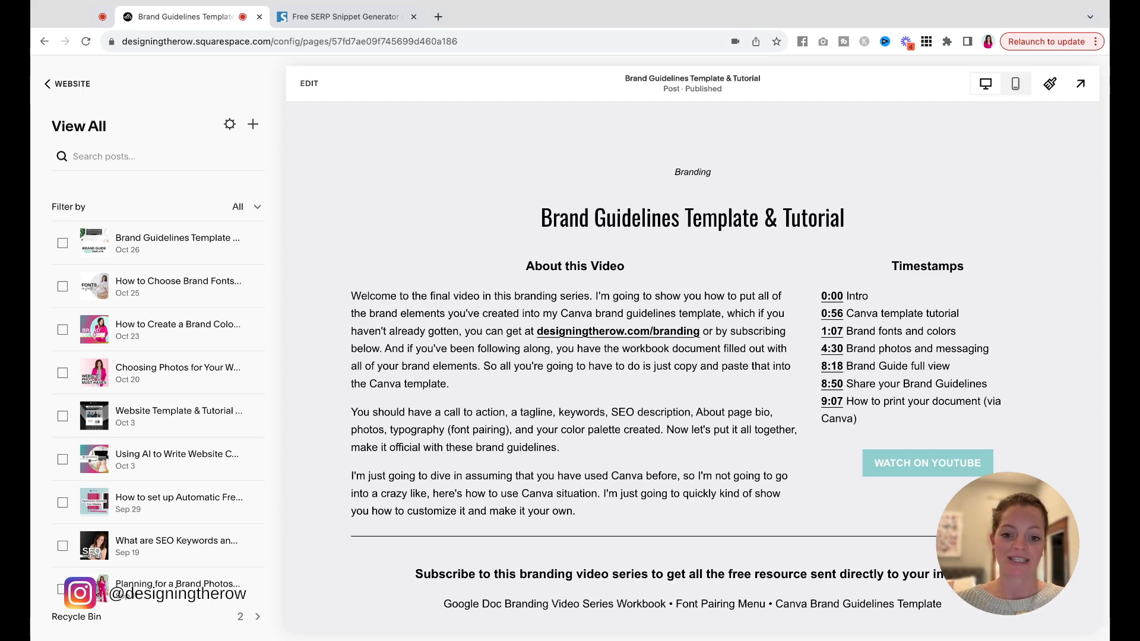
pyautogui.scroll(-3)
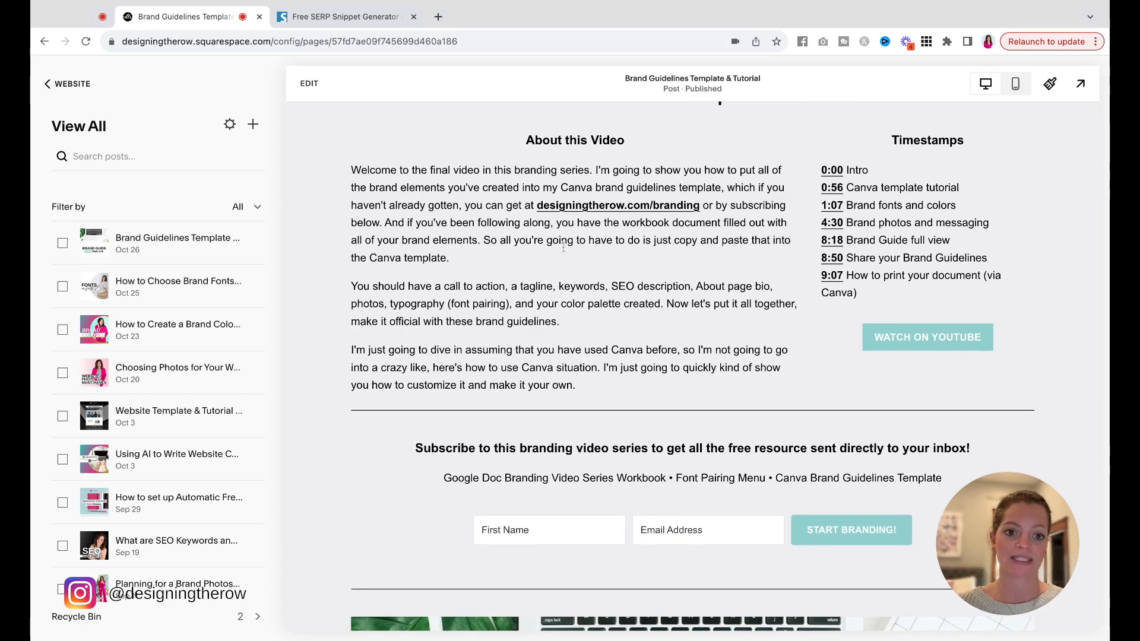
pyautogui.scroll(-3)
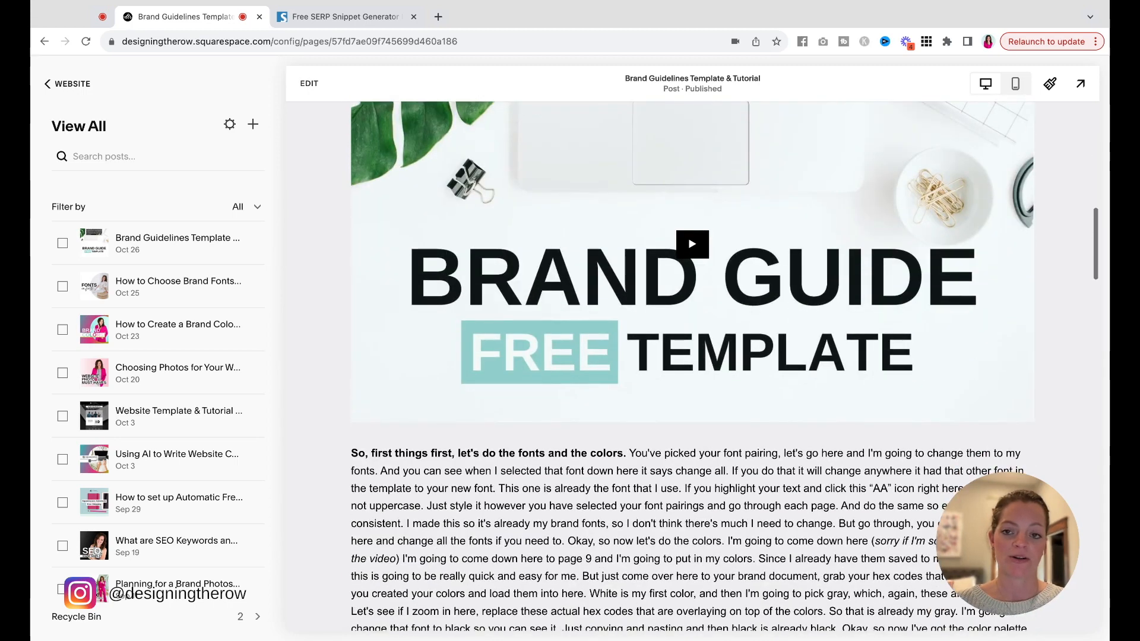